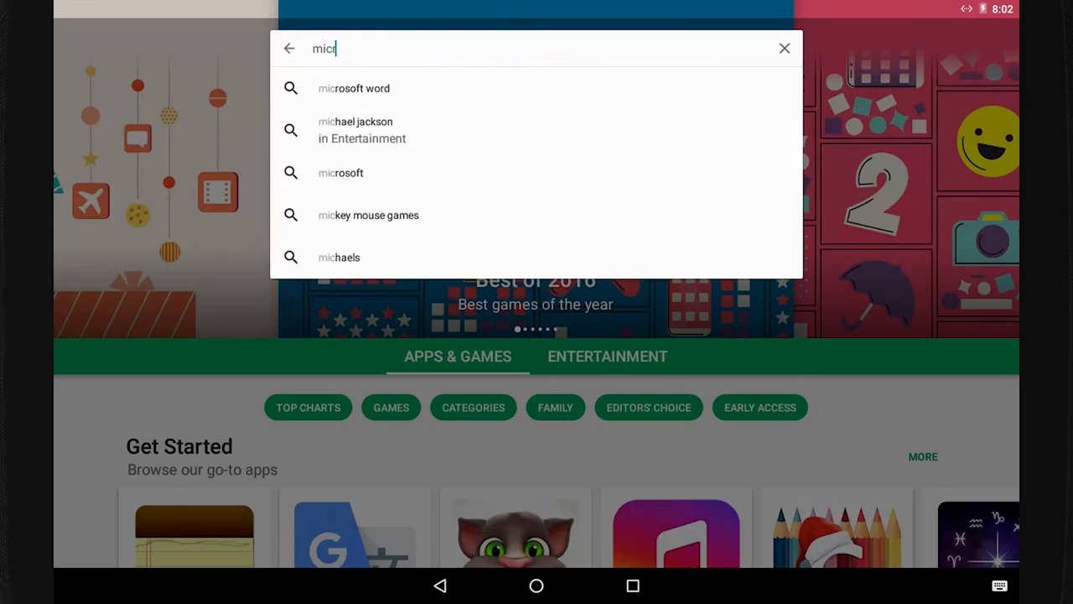
Install Microsoft Word from its Google Play Store search suggestion
left_click(353, 88)
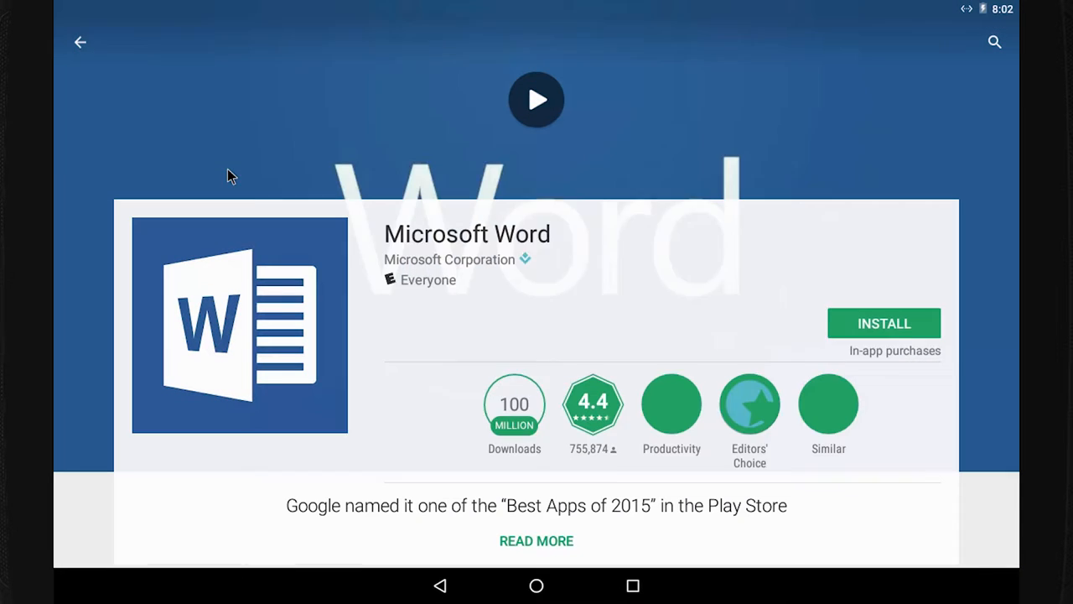
left_click(884, 323)
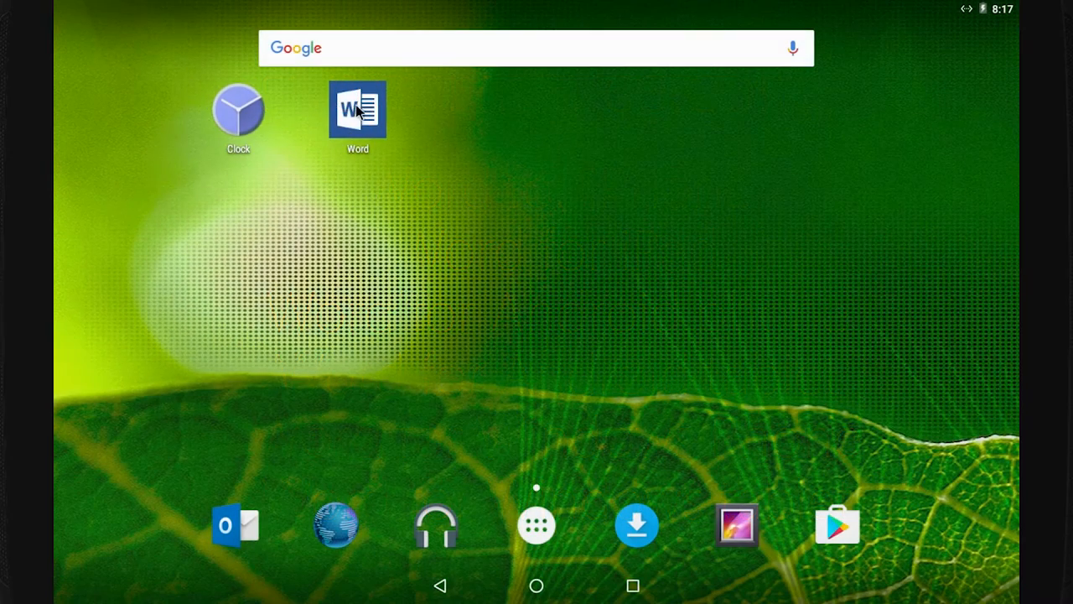
Launch Word and sign in with the work email and password to finish setup
left_click(357, 107)
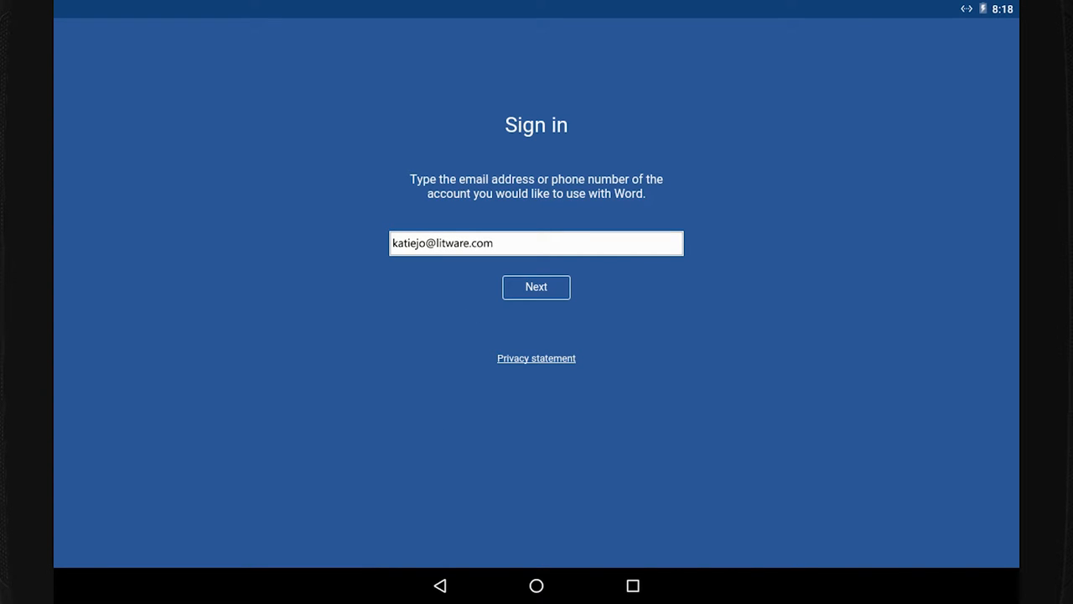
left_click(536, 287)
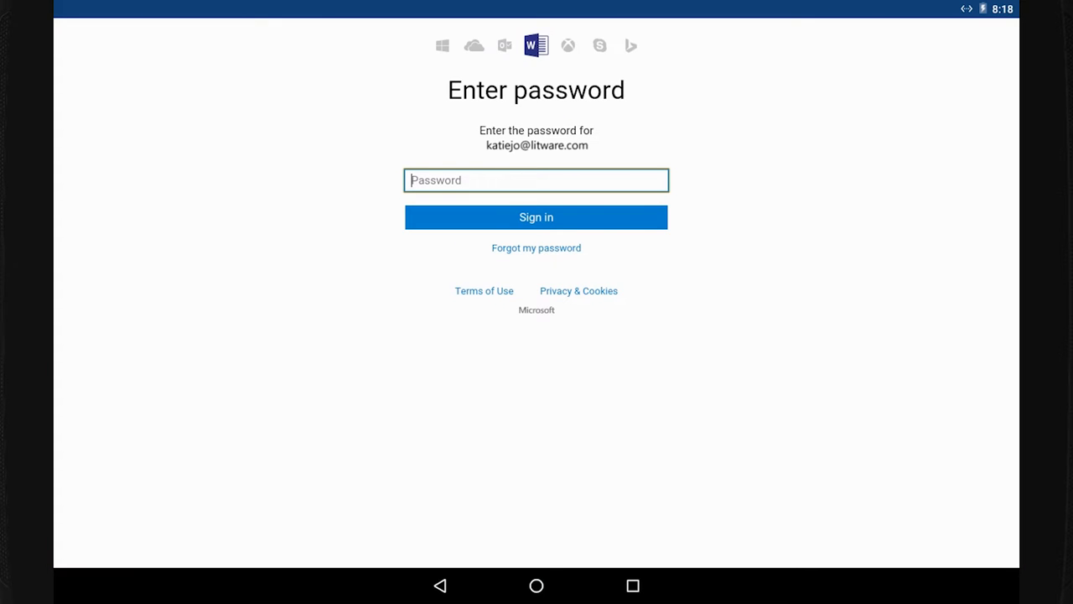
type("password")
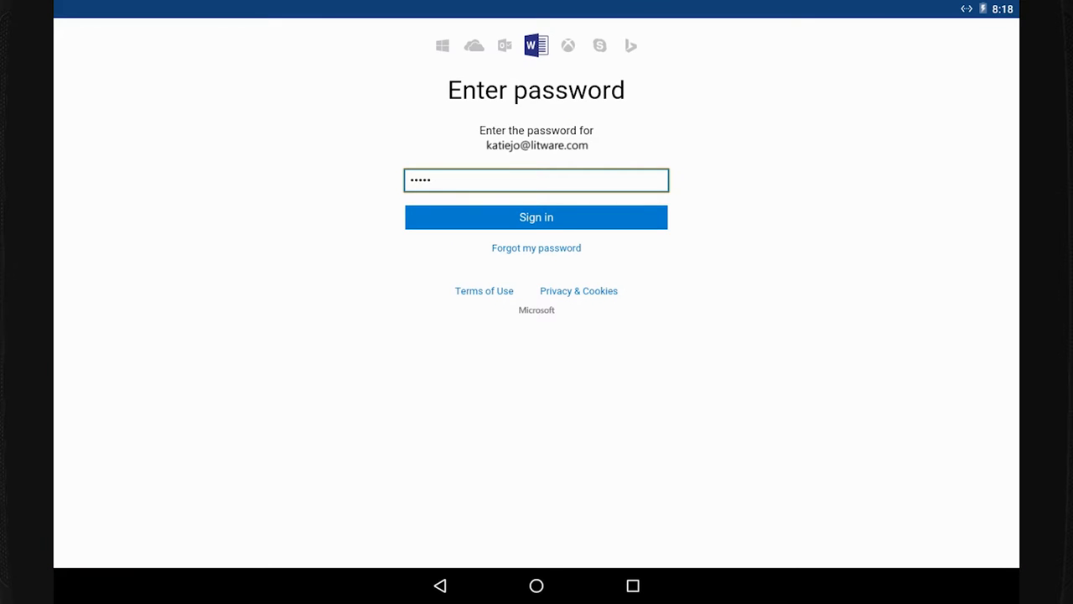
left_click(536, 217)
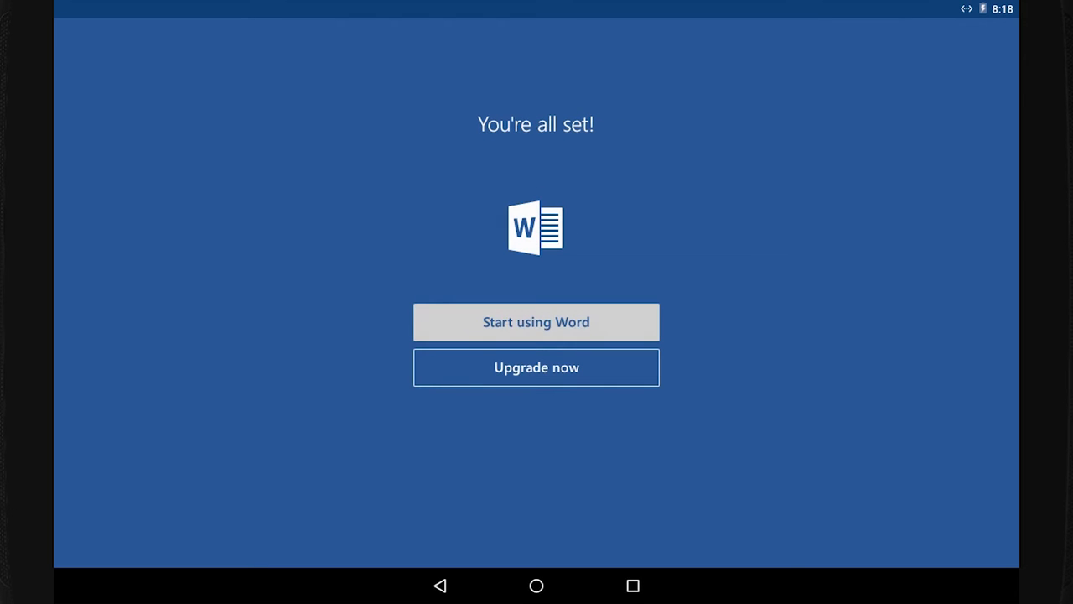
left_click(535, 322)
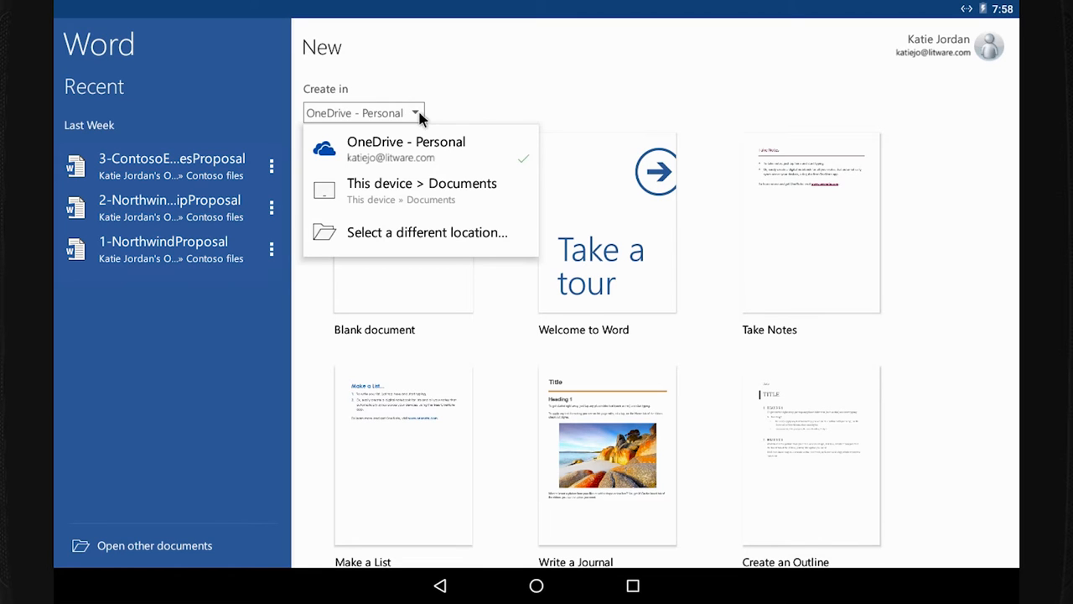
mouse_move(434, 143)
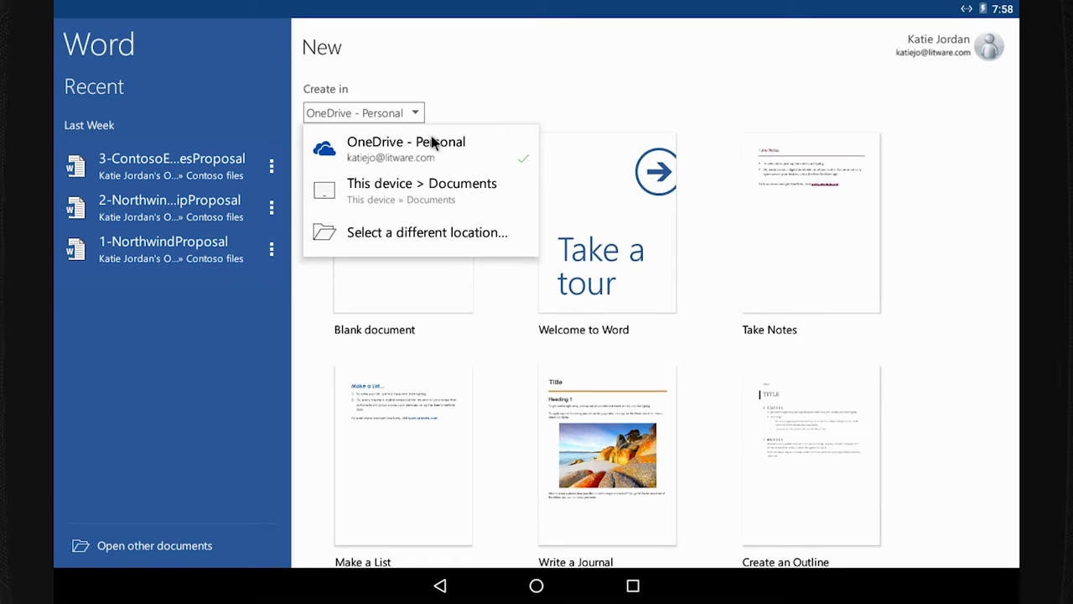
Create a blank document with OneDrive - Personal as the save location
left_click(405, 142)
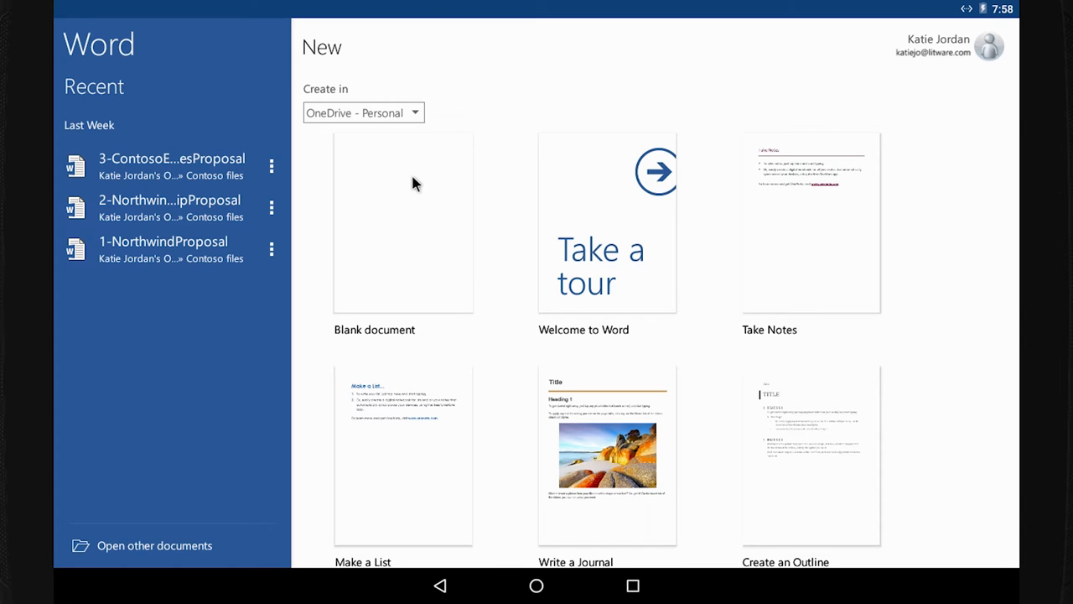
left_click(402, 222)
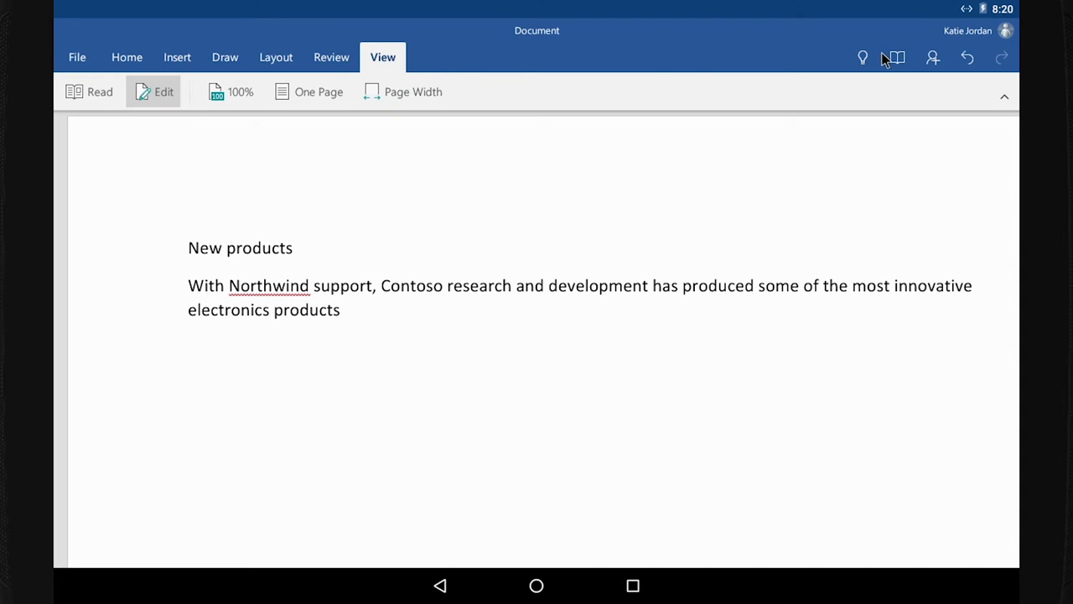
Apply the Heading 1 style to the 'New products' line from the Home tab
left_click(126, 57)
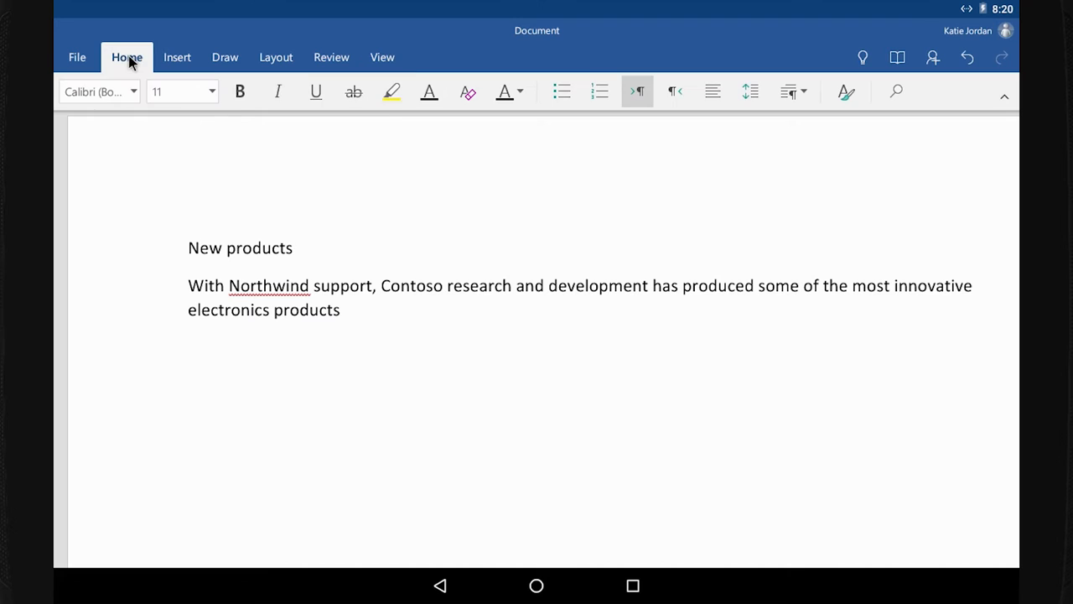
double_click(240, 247)
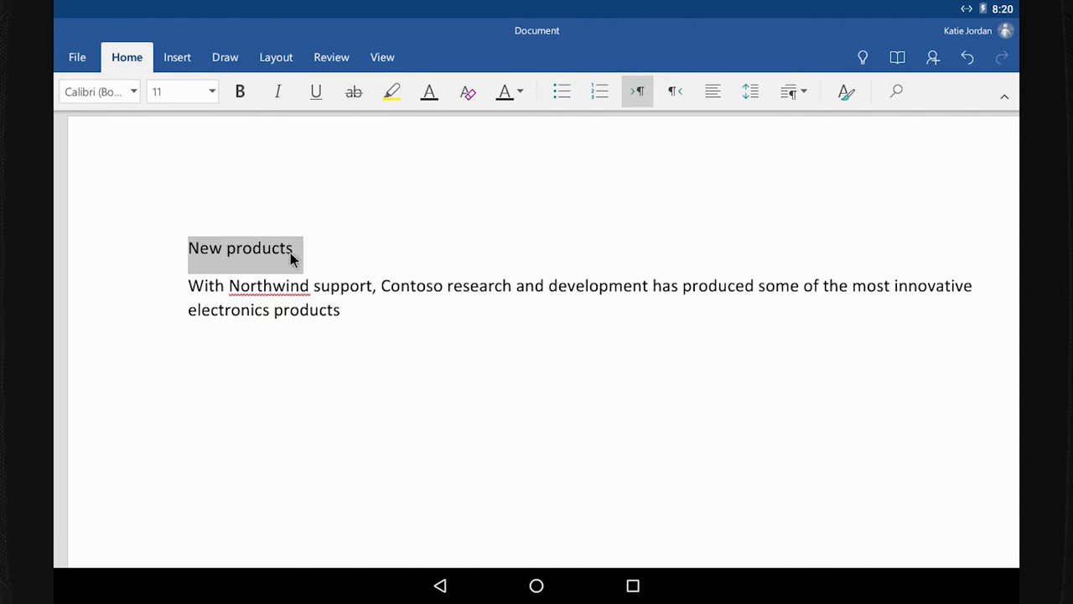
mouse_move(845, 93)
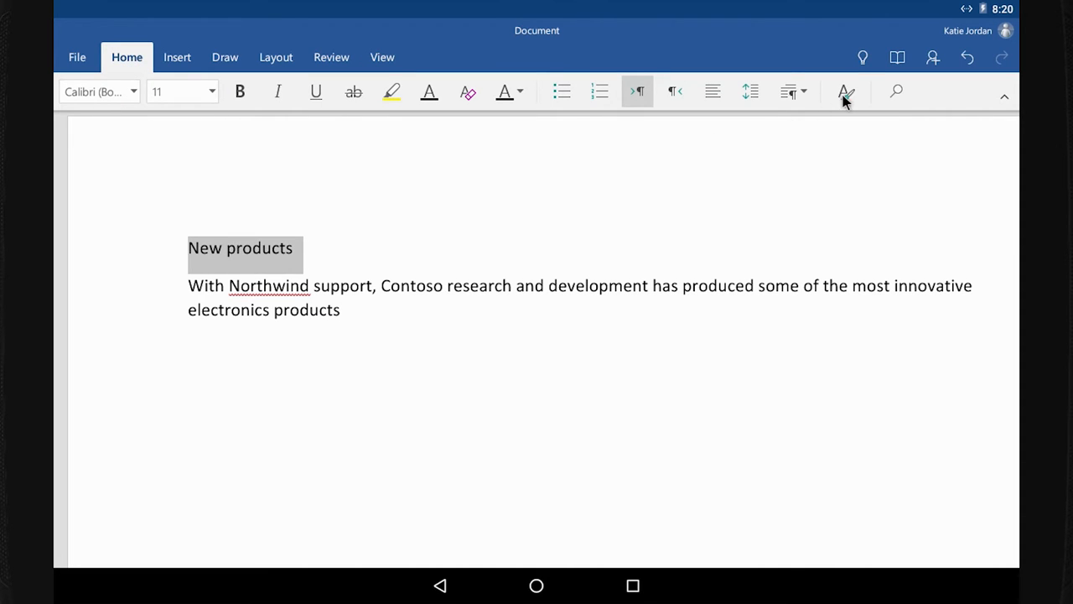
left_click(845, 92)
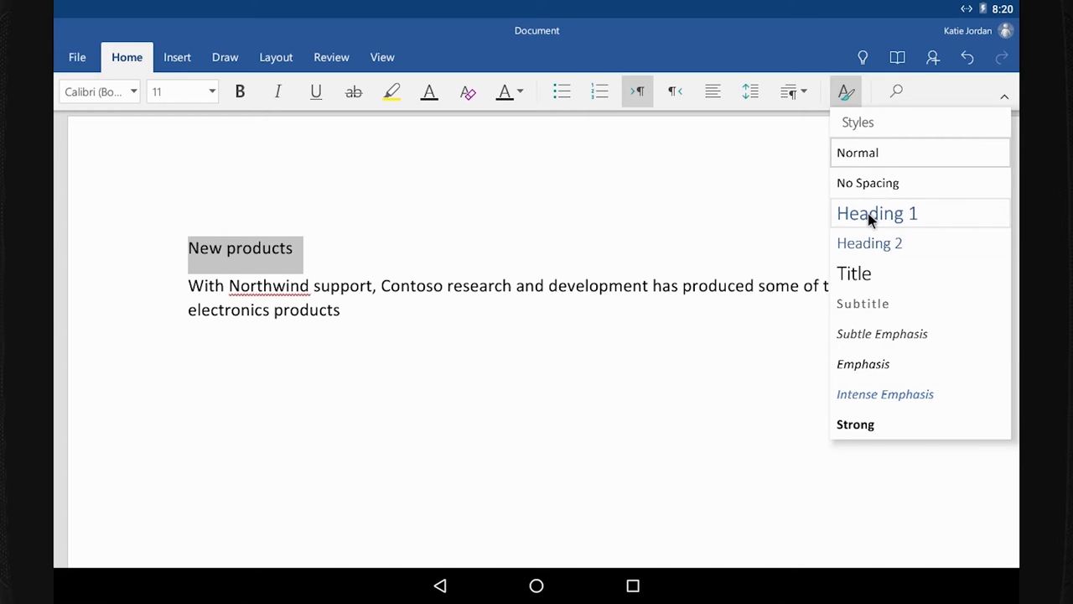
left_click(877, 213)
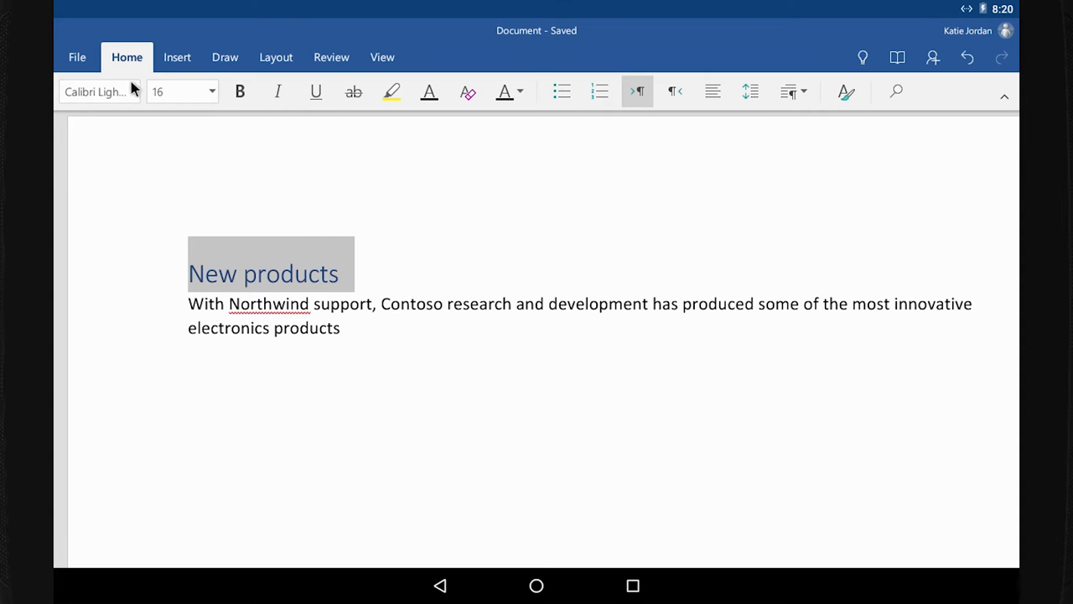
Rename the document to 'Northwind Proposal' in File > Save and return to editing
left_click(77, 57)
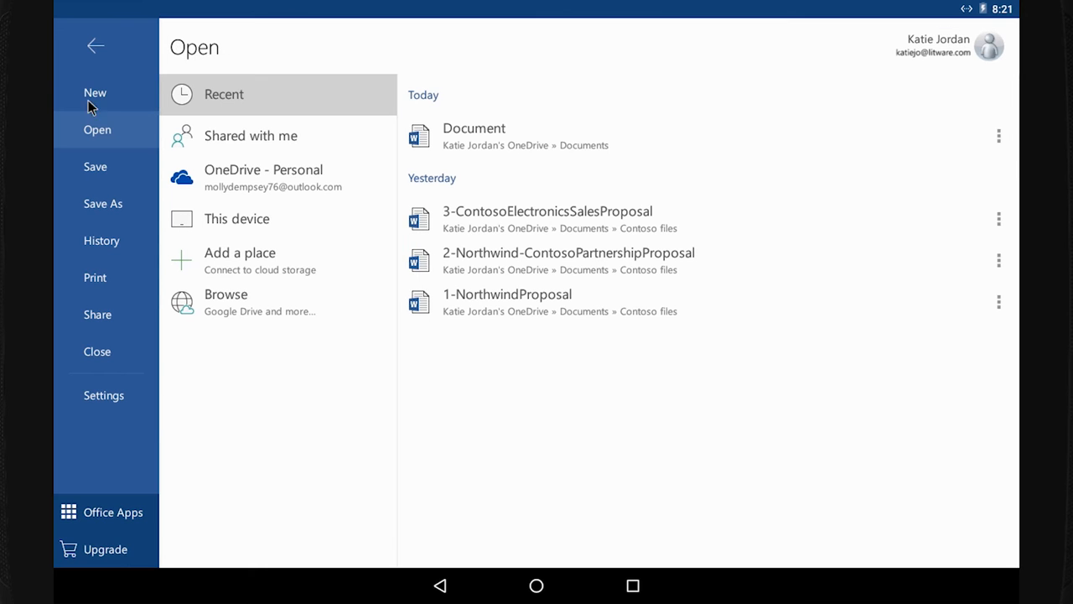
left_click(95, 166)
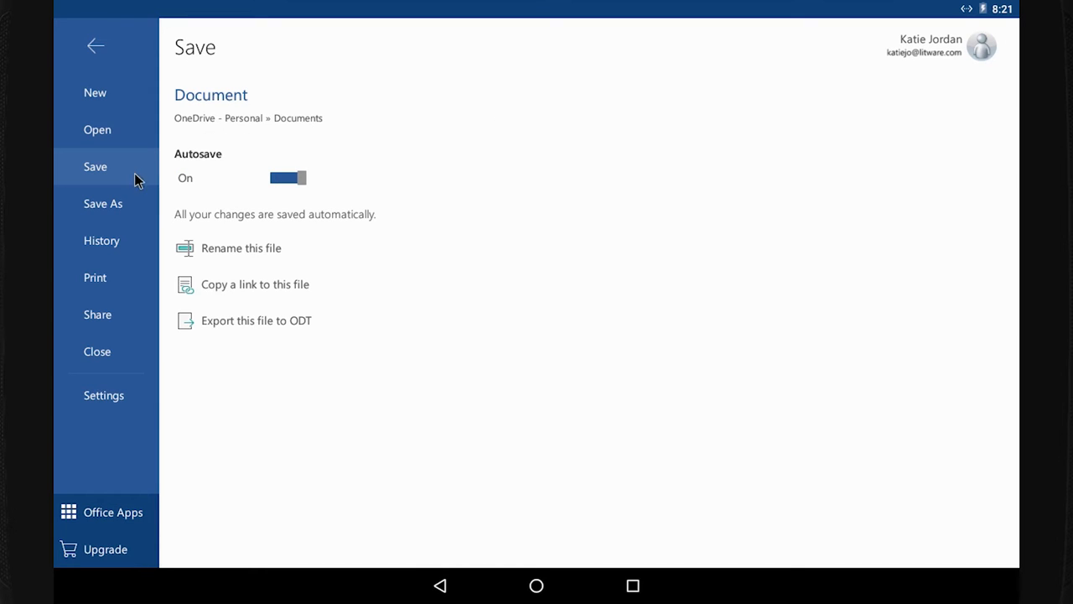
left_click(241, 247)
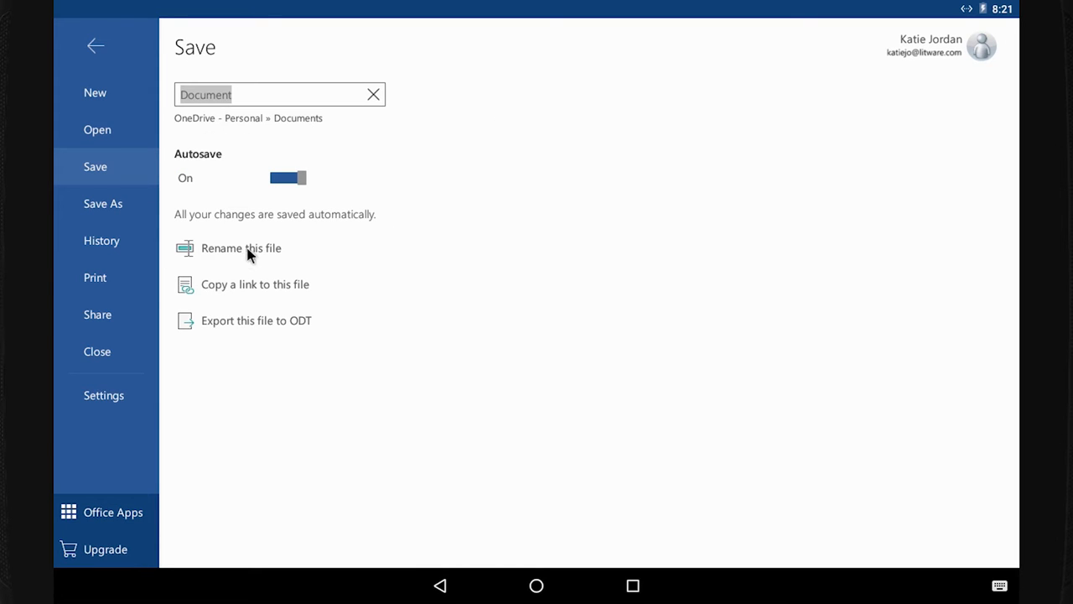
type("Northwin")
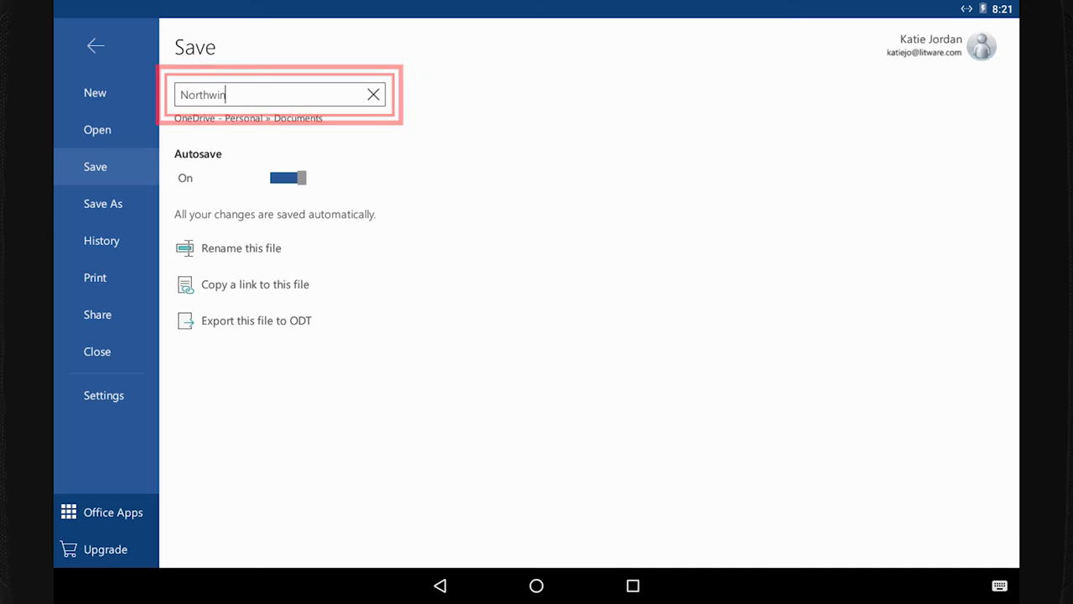
type("Northwind Proposal")
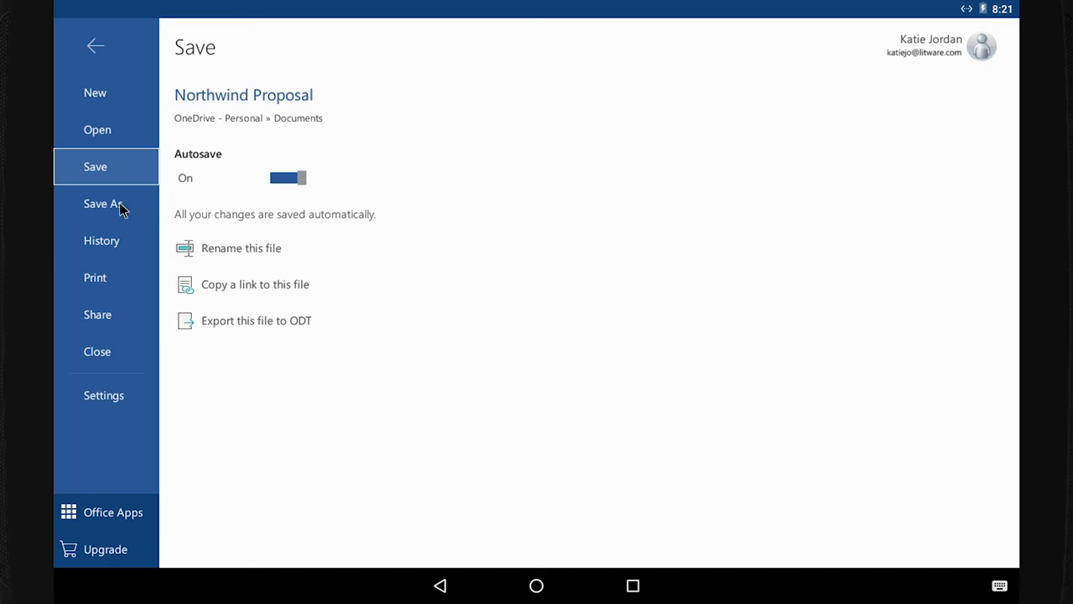
left_click(102, 203)
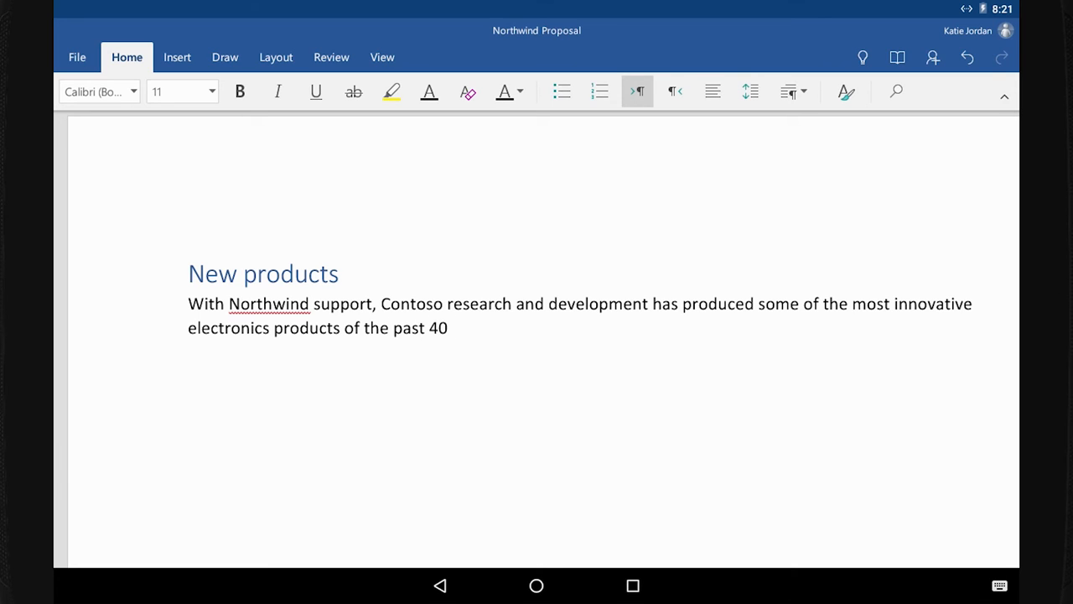
Type 'years.' to end the New products sentence with 'the past 40 years.'
type("years.")
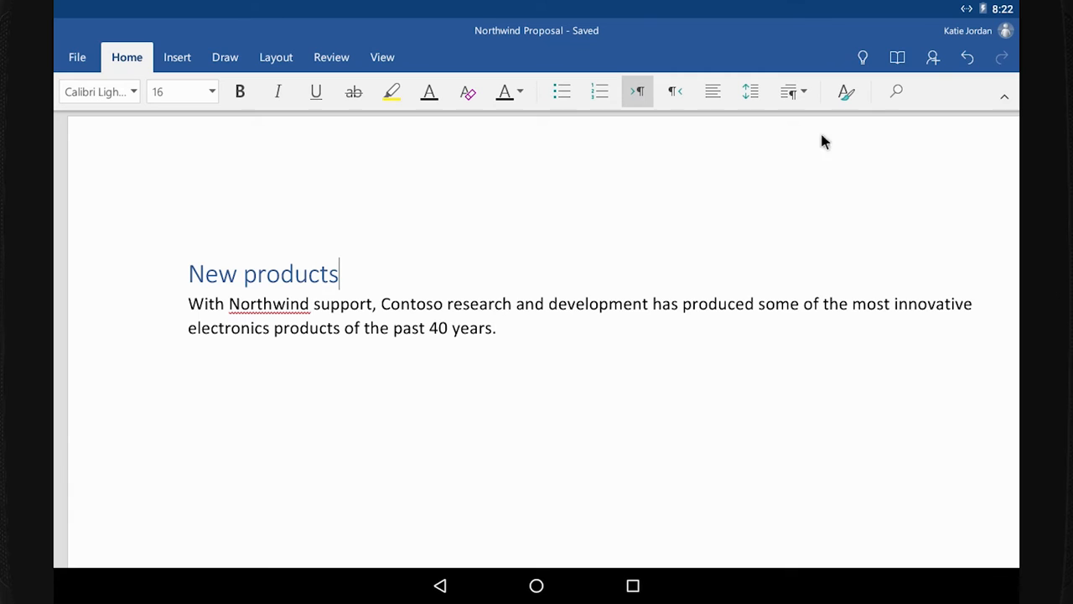
left_click(933, 57)
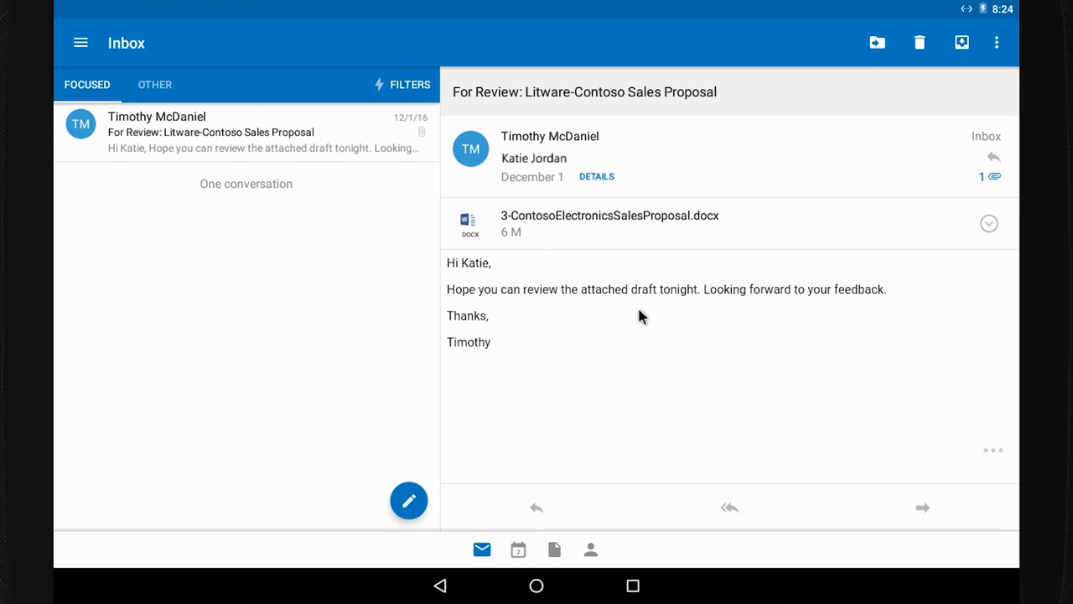
mouse_move(584, 230)
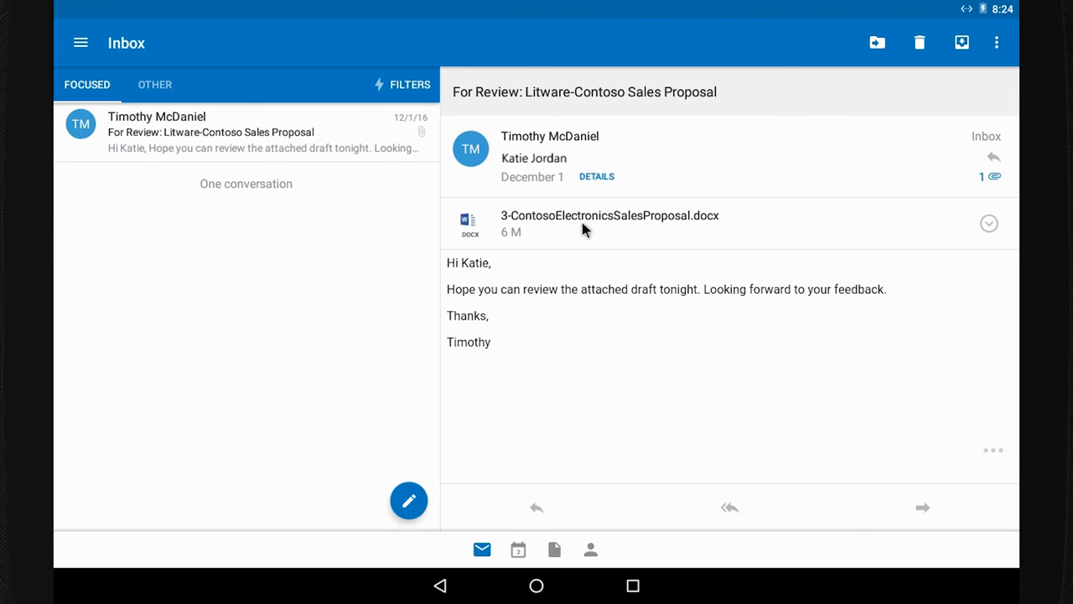
Open the 3-ContosoElectronicsSalesProposal.docx attachment from the For Review email
left_click(610, 216)
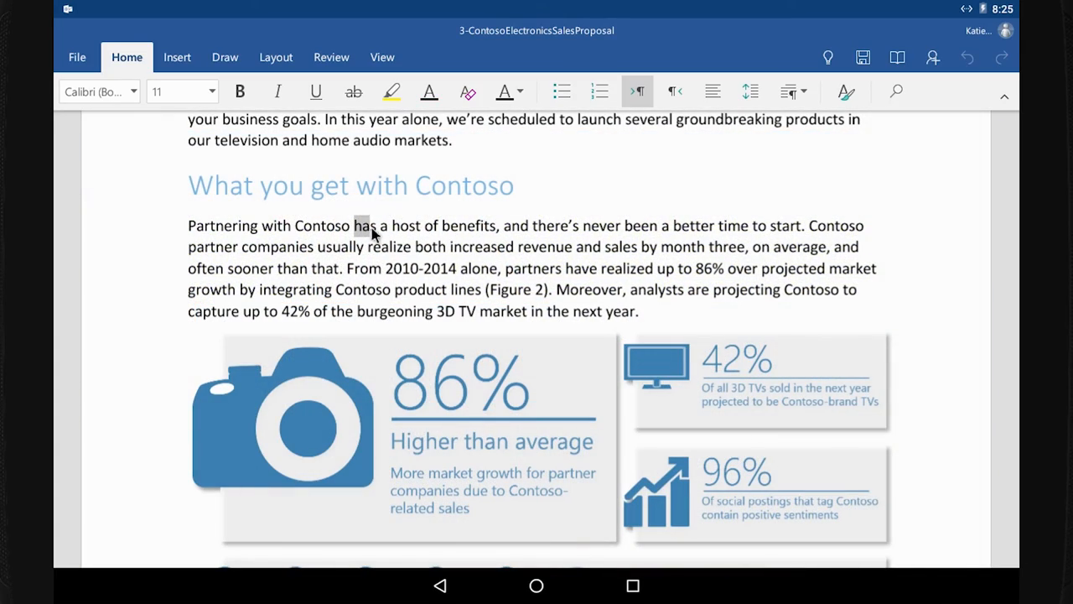
Replace 'has' with 'provides' and make 'Figure 2' in the caption bold
type("provides")
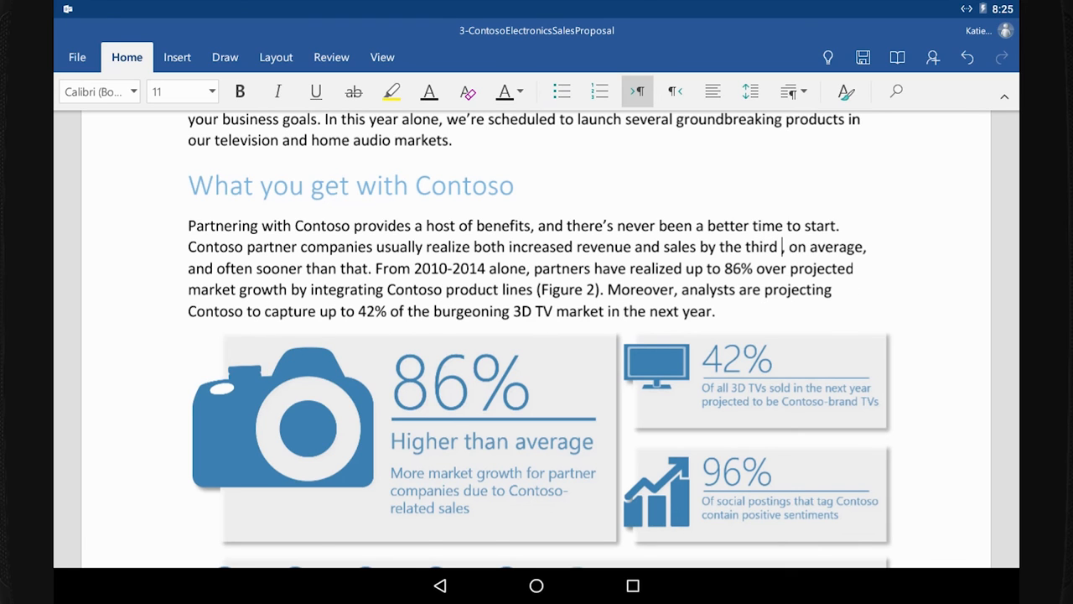
scroll("down", 3)
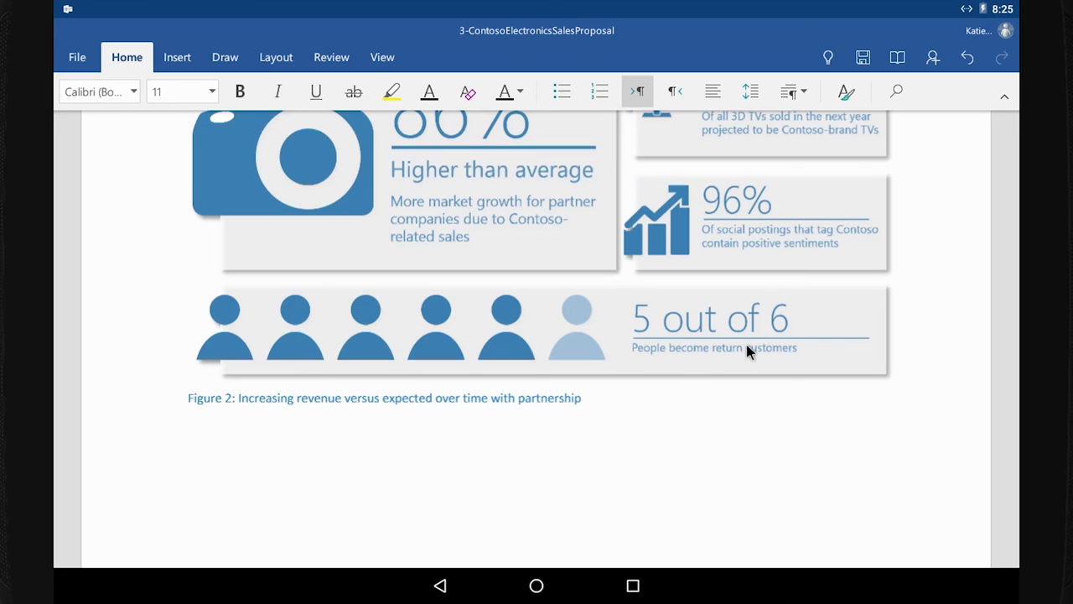
mouse_move(190, 405)
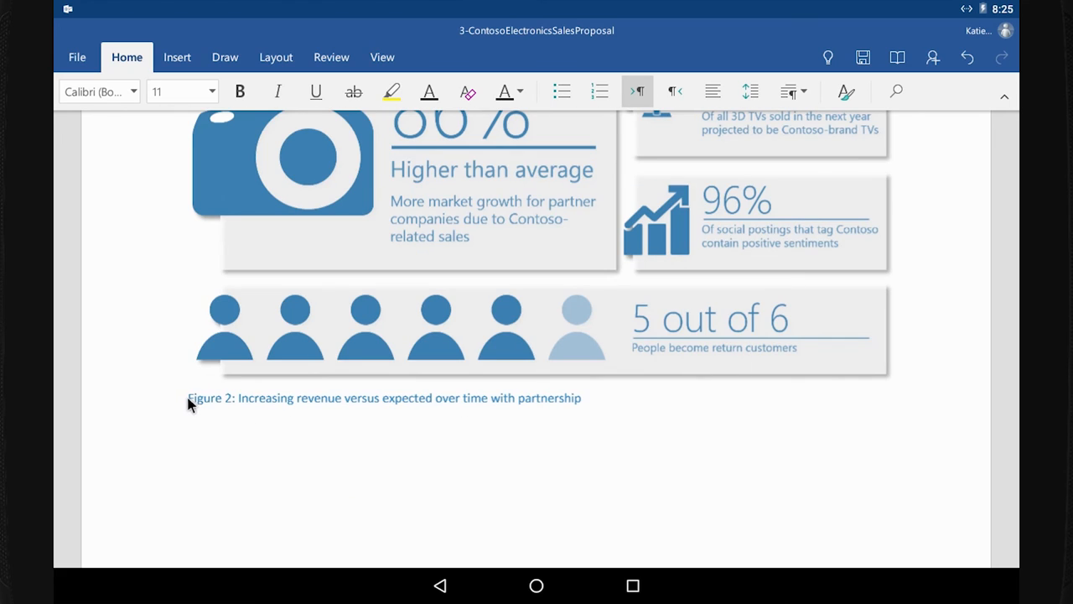
double_click(208, 397)
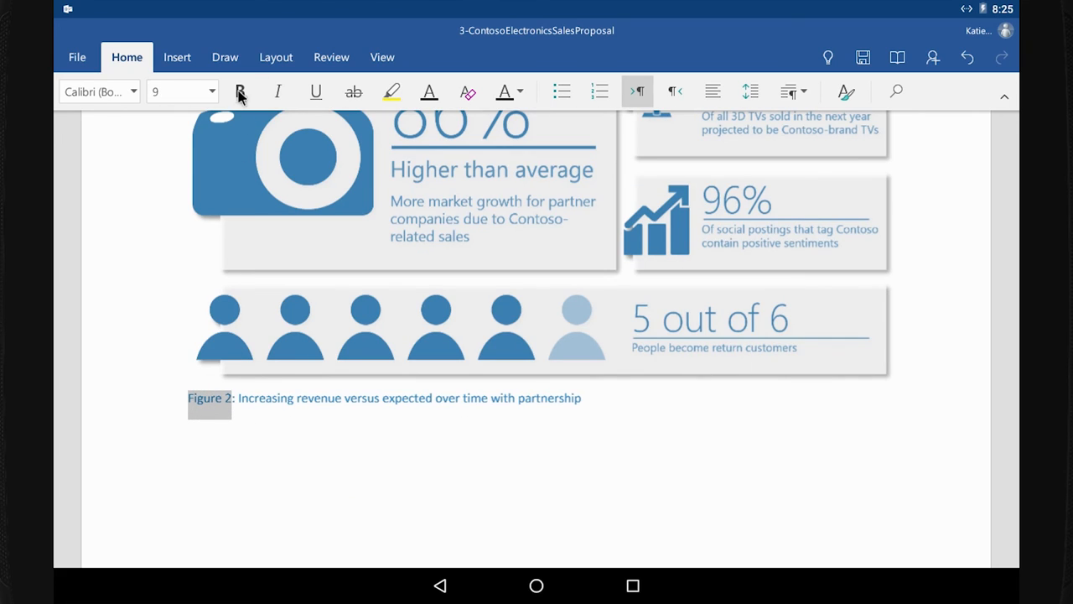
left_click(240, 91)
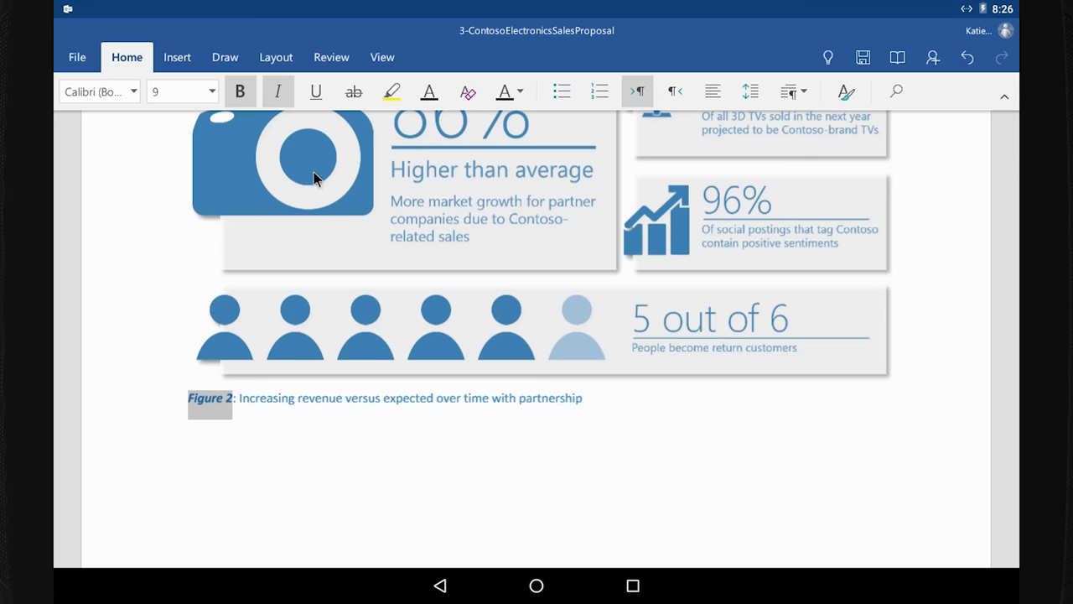
Select the phrase about 86% projected market growth and bring up the Review tab
scroll("down", 3)
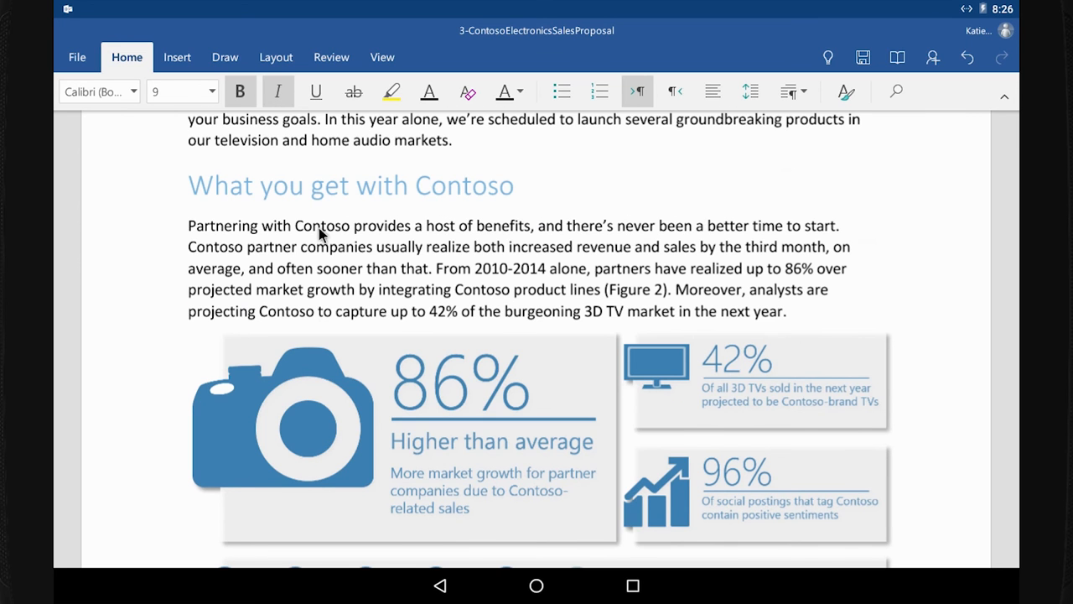
left_click(434, 268)
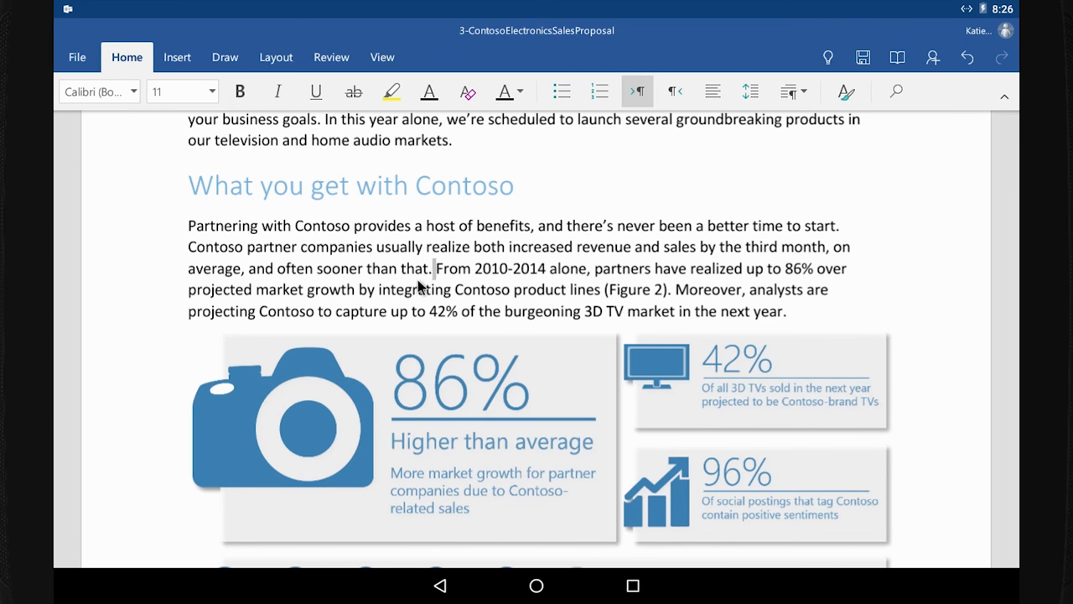
left_click_drag(435, 268, 356, 289)
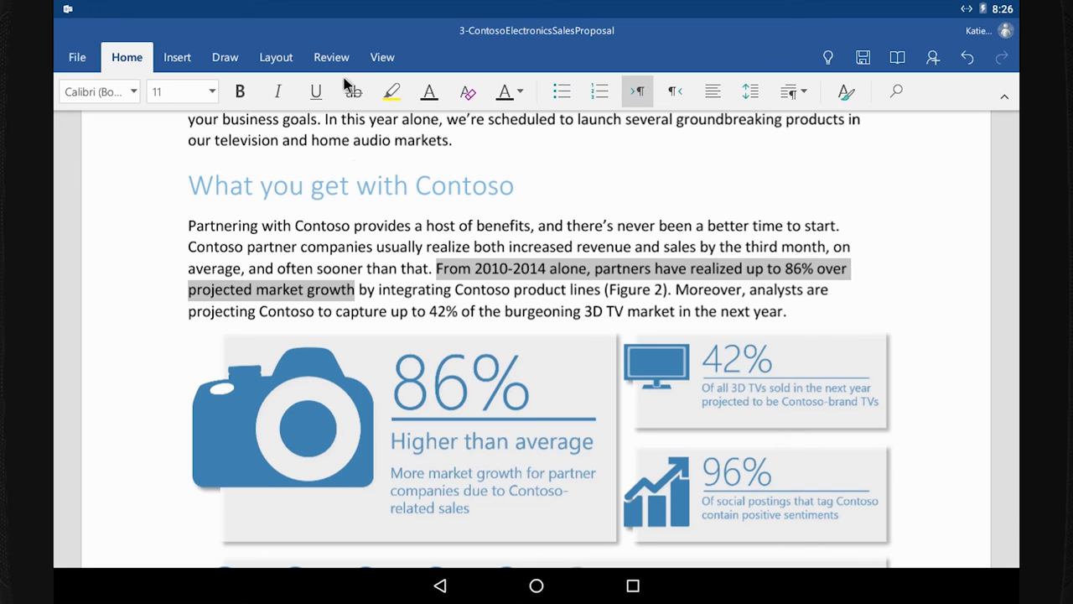
left_click(331, 57)
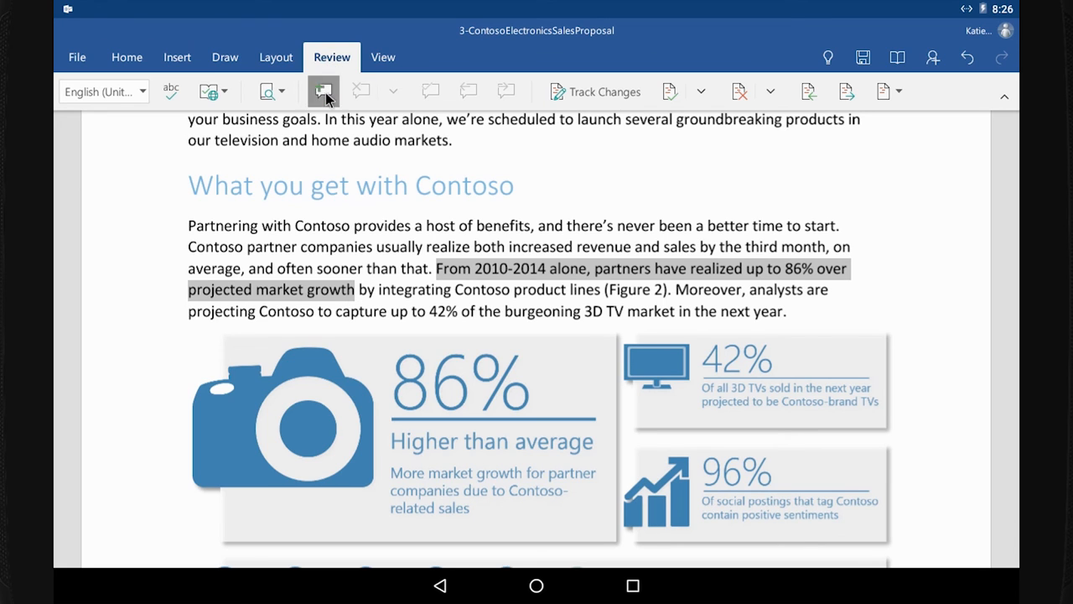